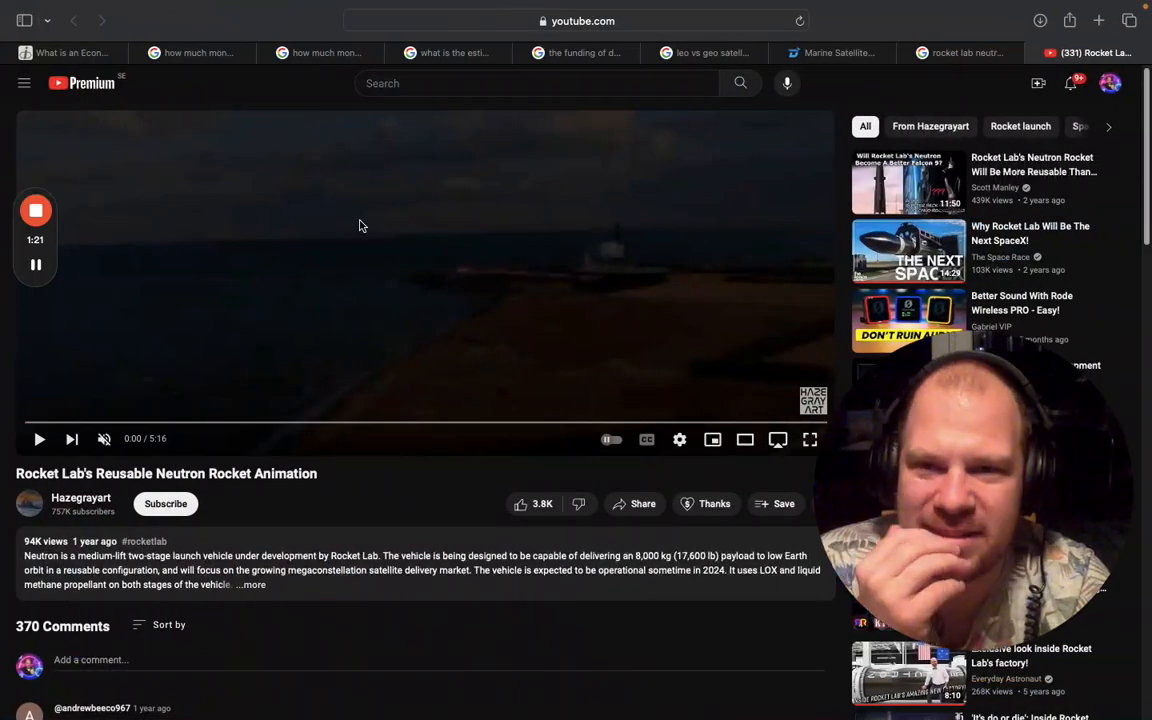
mouse_move(156, 148)
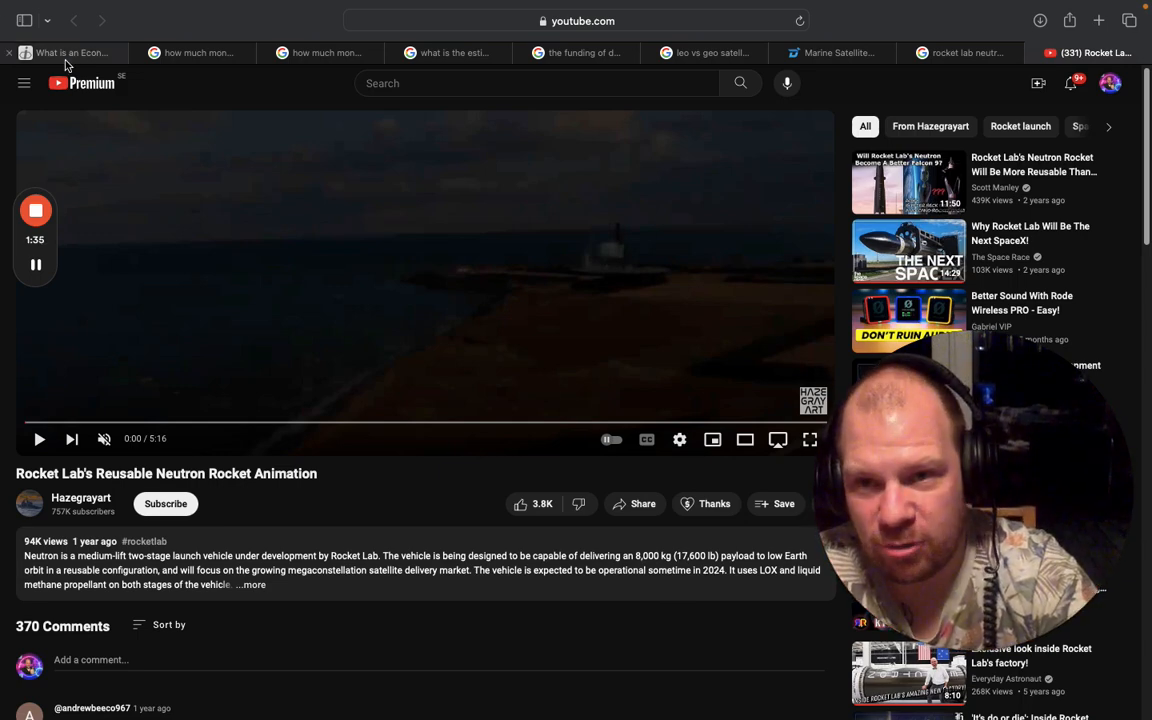
Step: Switch to the StockBasket 'What is an Economic Moat?' article tab
left_click(64, 52)
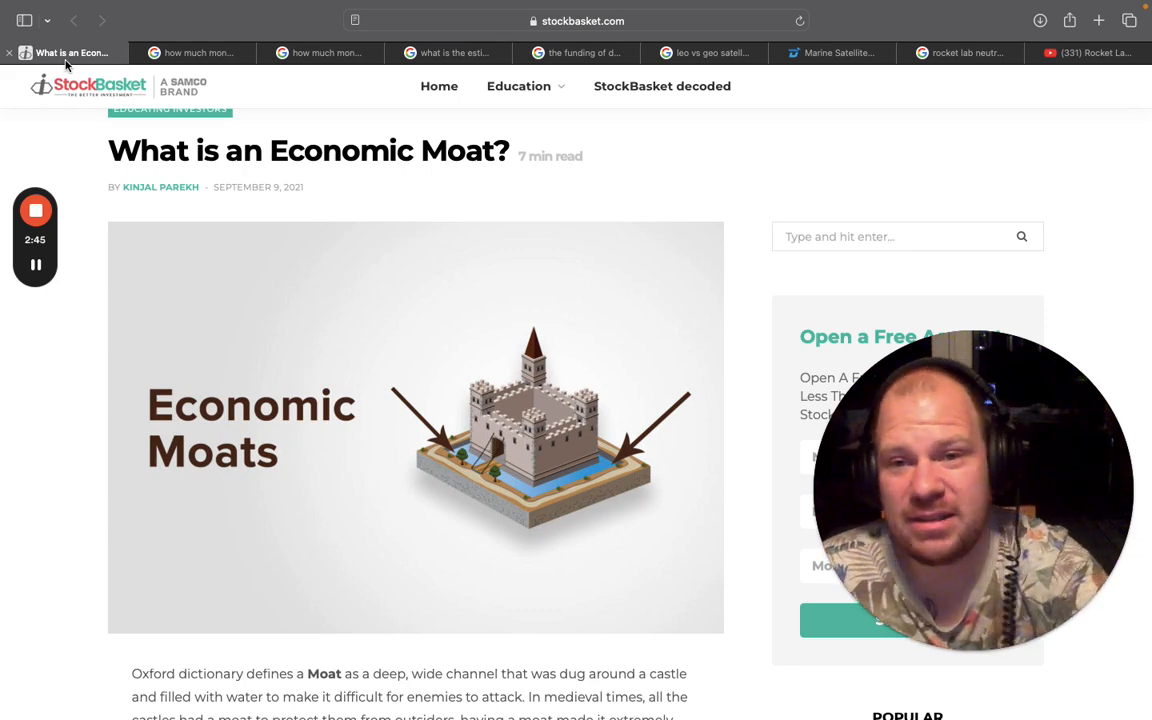
Step: Switch to the Google results showing Falcon 9's US$300 million development cost
left_click(198, 72)
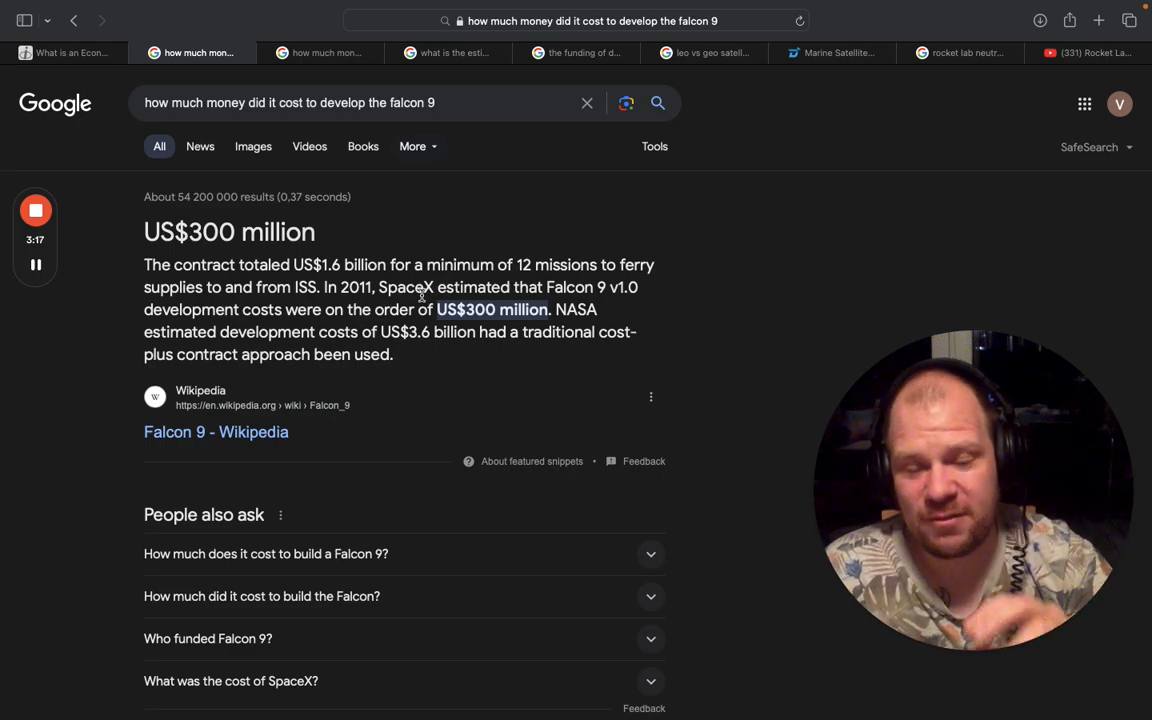
Step: Show Neutron's $250–300 million development cost results, then Starship's $5–10 billion estimate
left_click(320, 52)
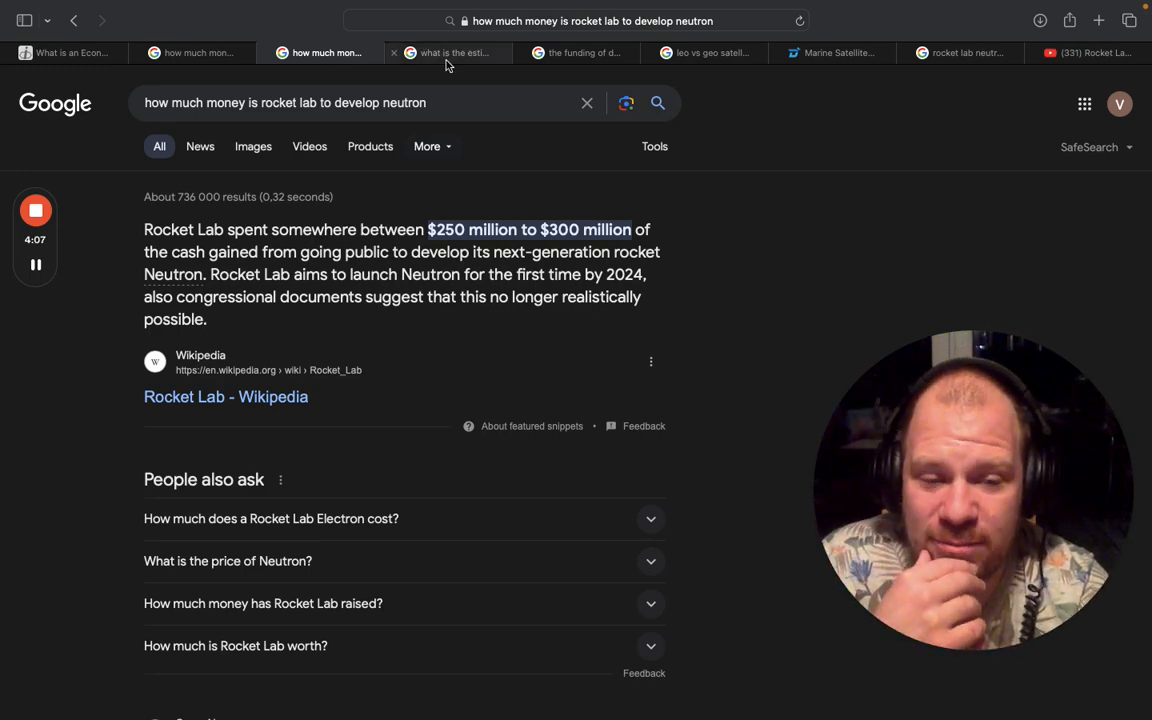
left_click(450, 52)
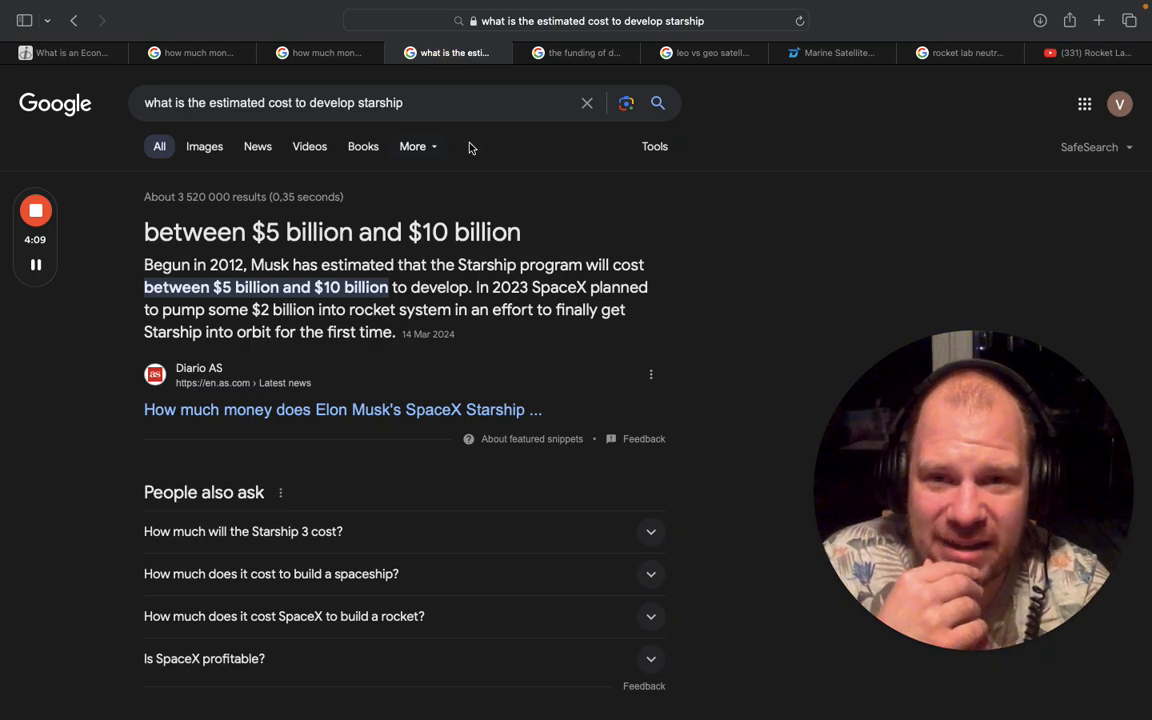
mouse_move(576, 52)
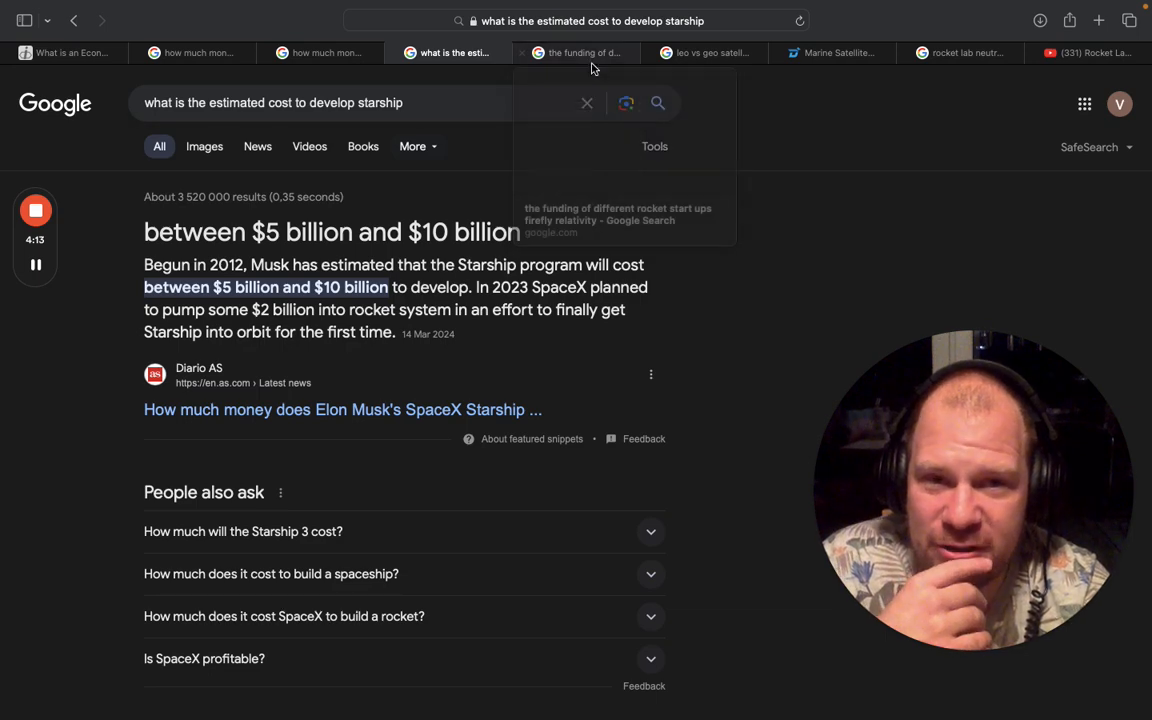
Step: Show the rocket start-up funding results with Relativity Space's $1.3 billion over 8 rounds
left_click(576, 52)
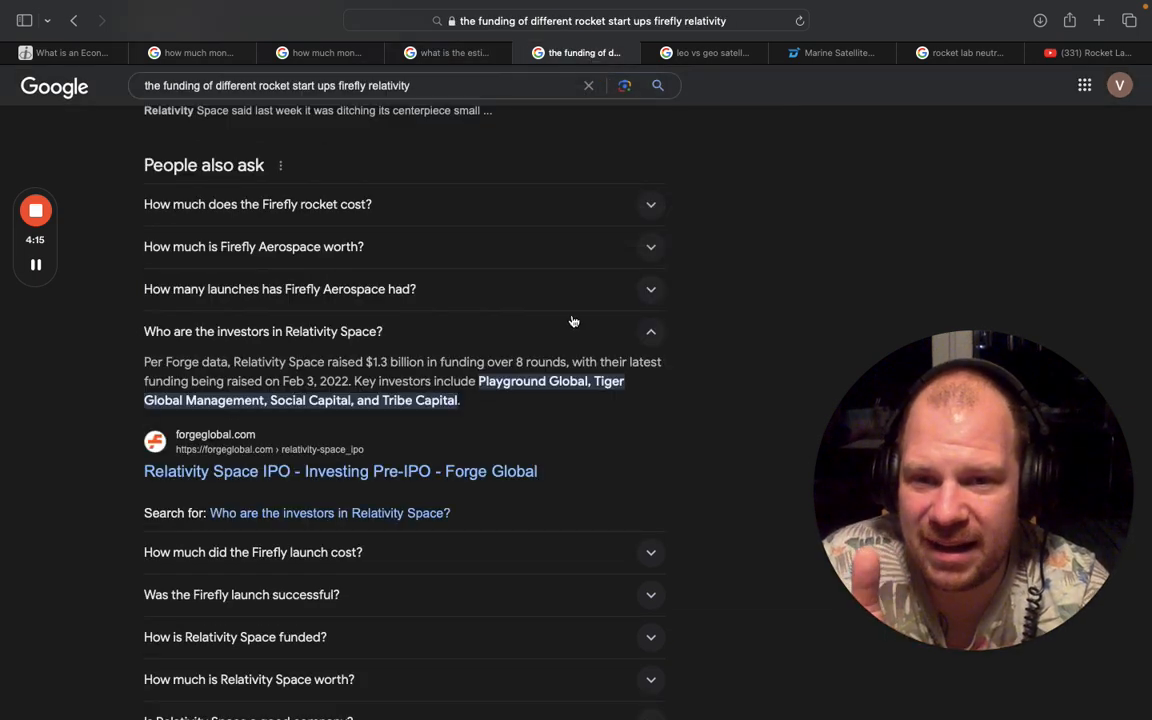
scroll("up", 3)
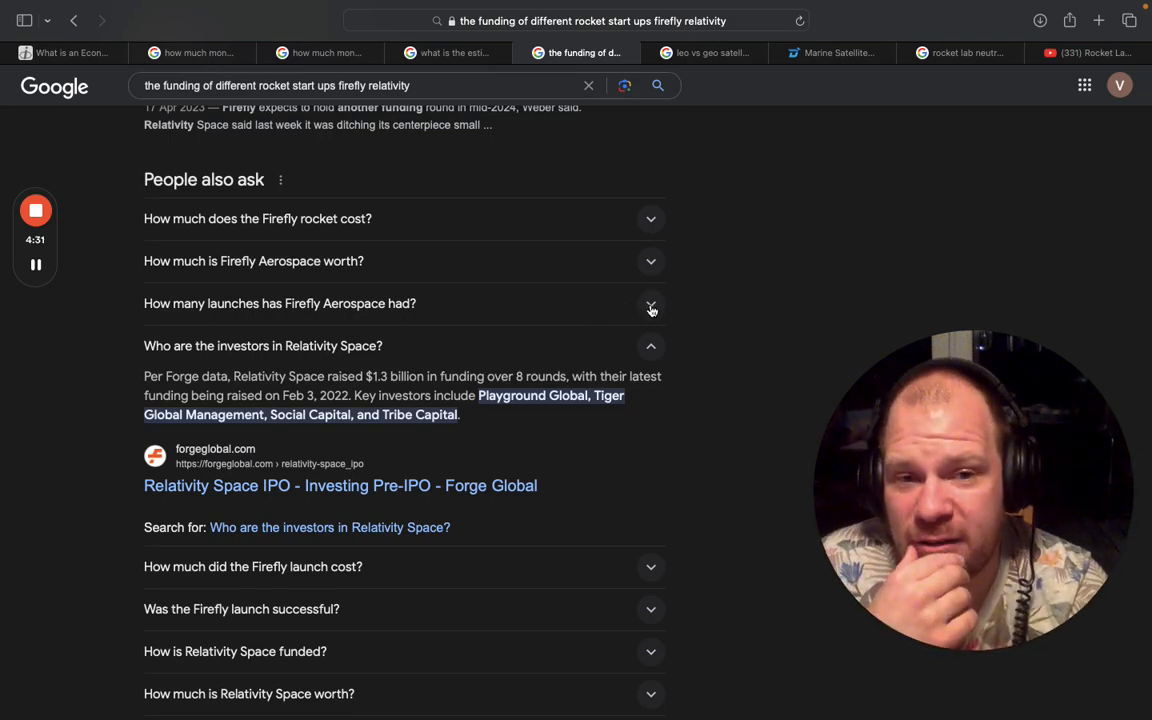
left_click(650, 304)
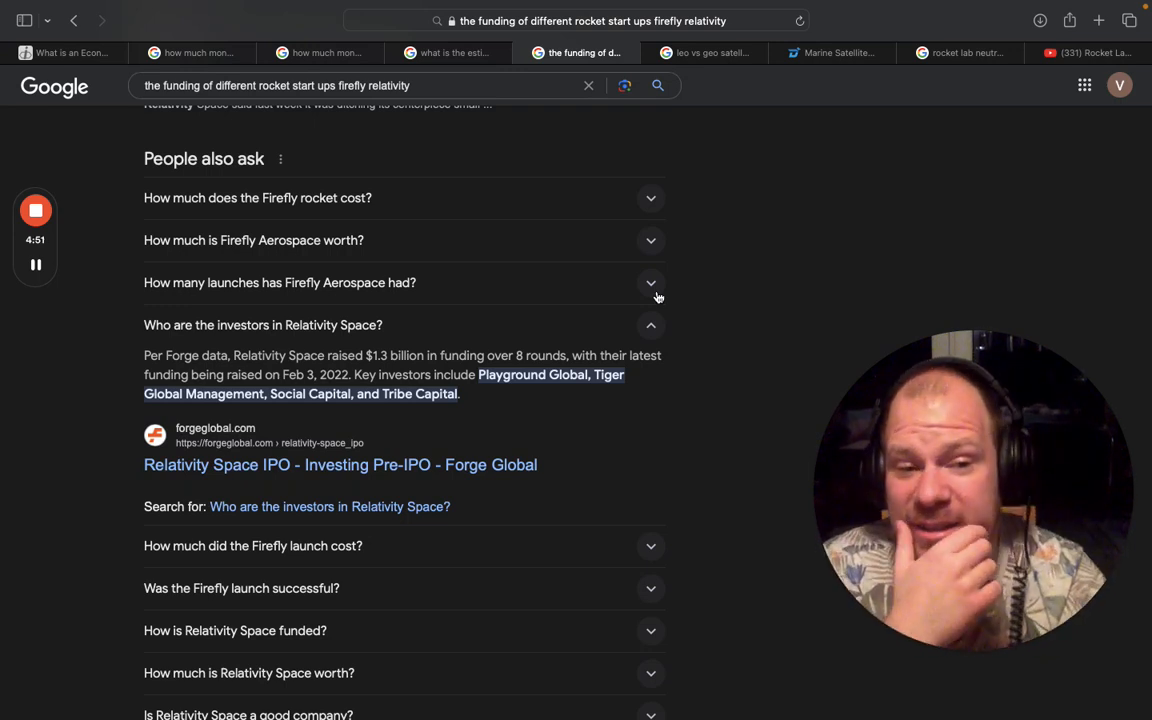
left_click(452, 52)
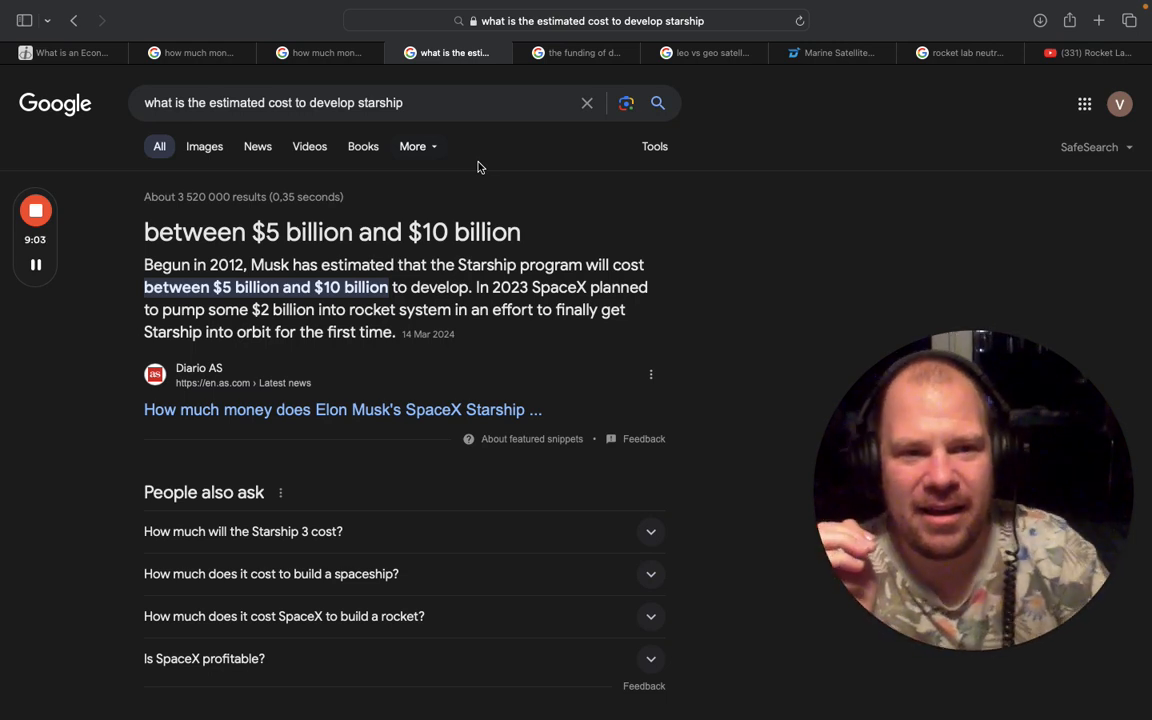
mouse_move(508, 106)
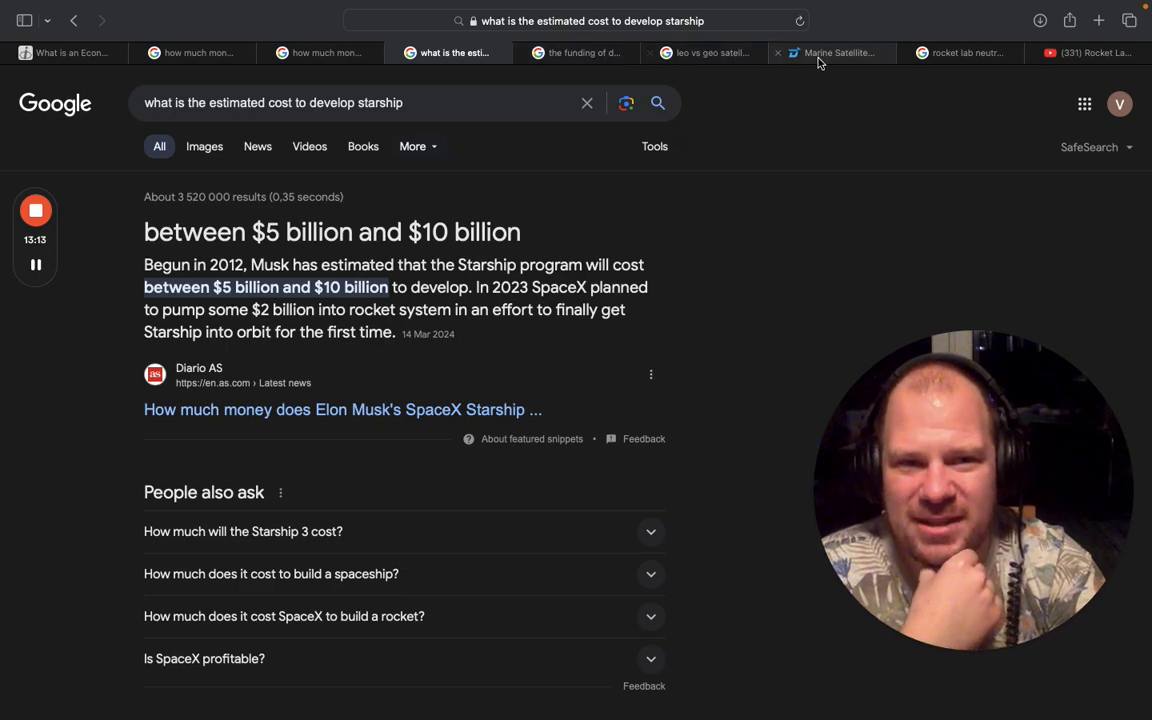
left_click(832, 52)
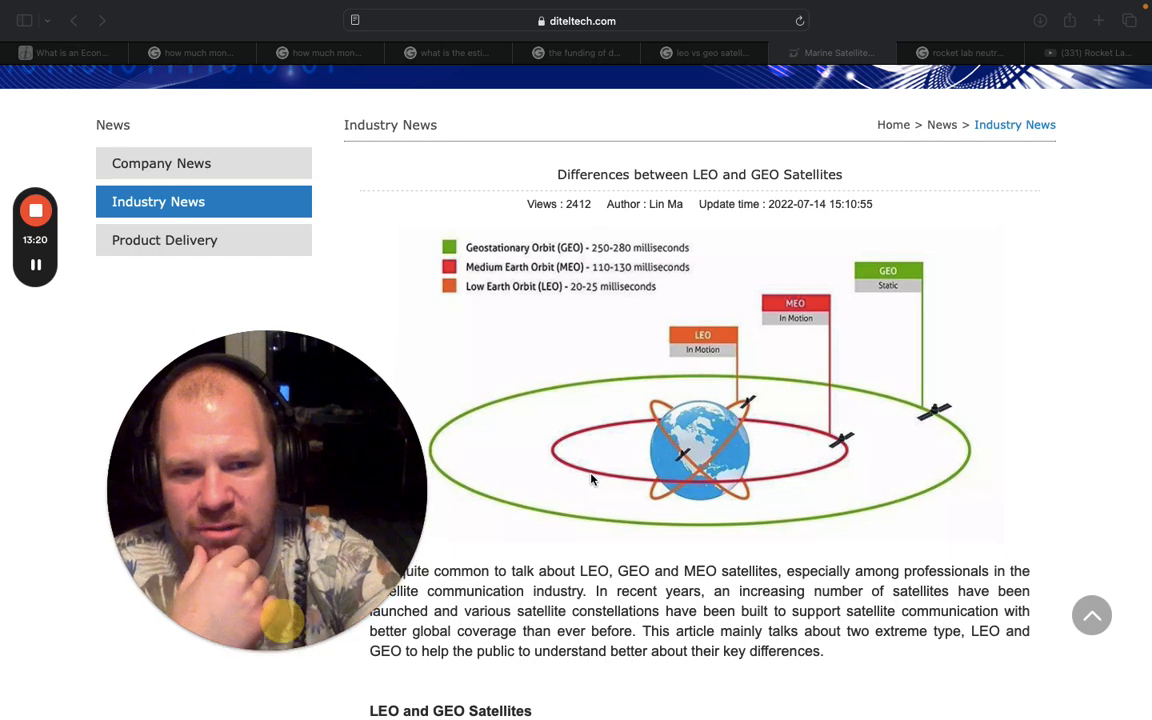
mouse_move(910, 370)
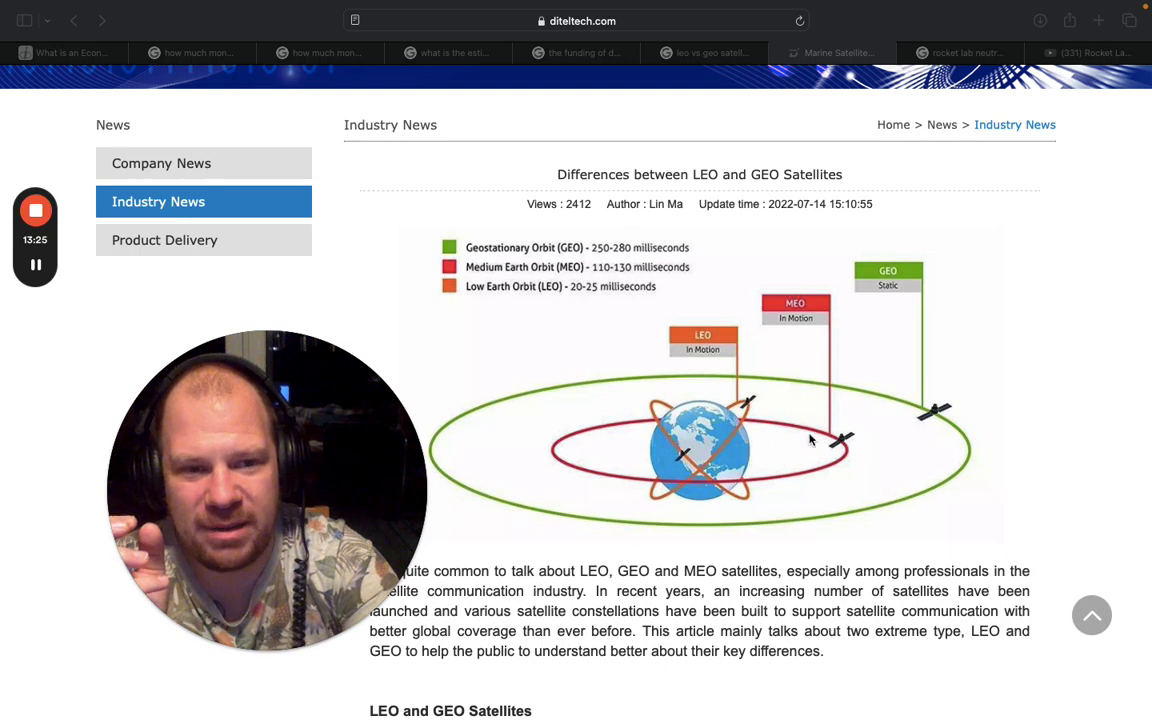
mouse_move(936, 432)
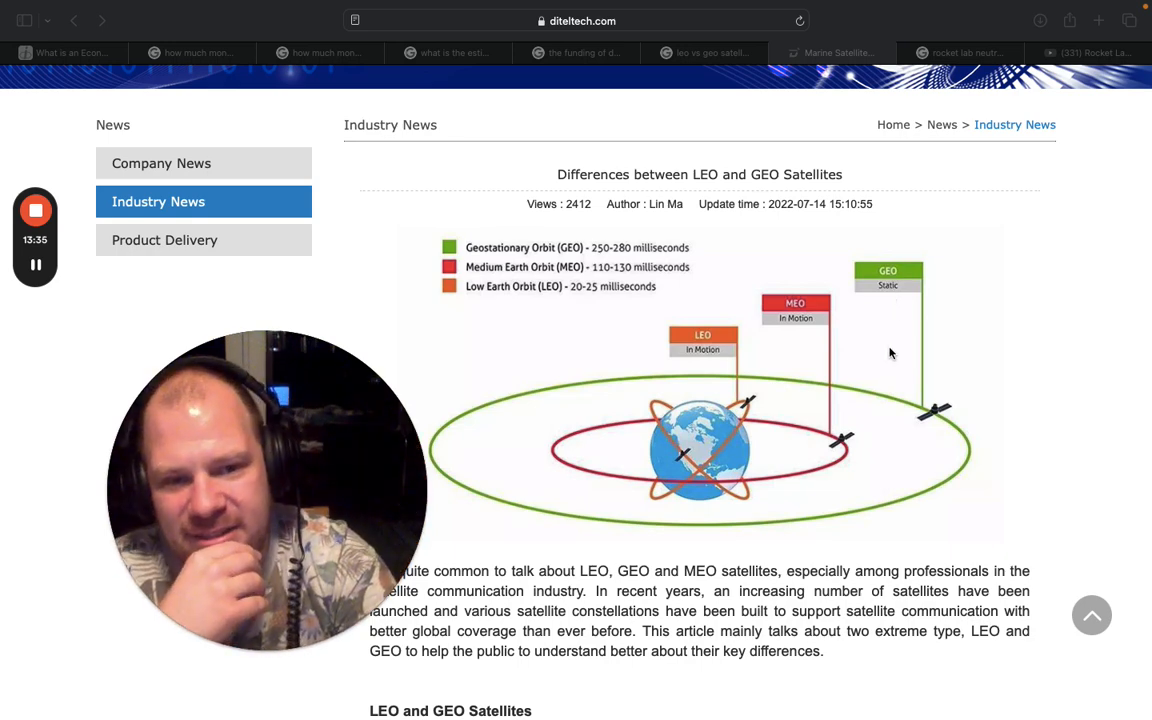
mouse_move(958, 432)
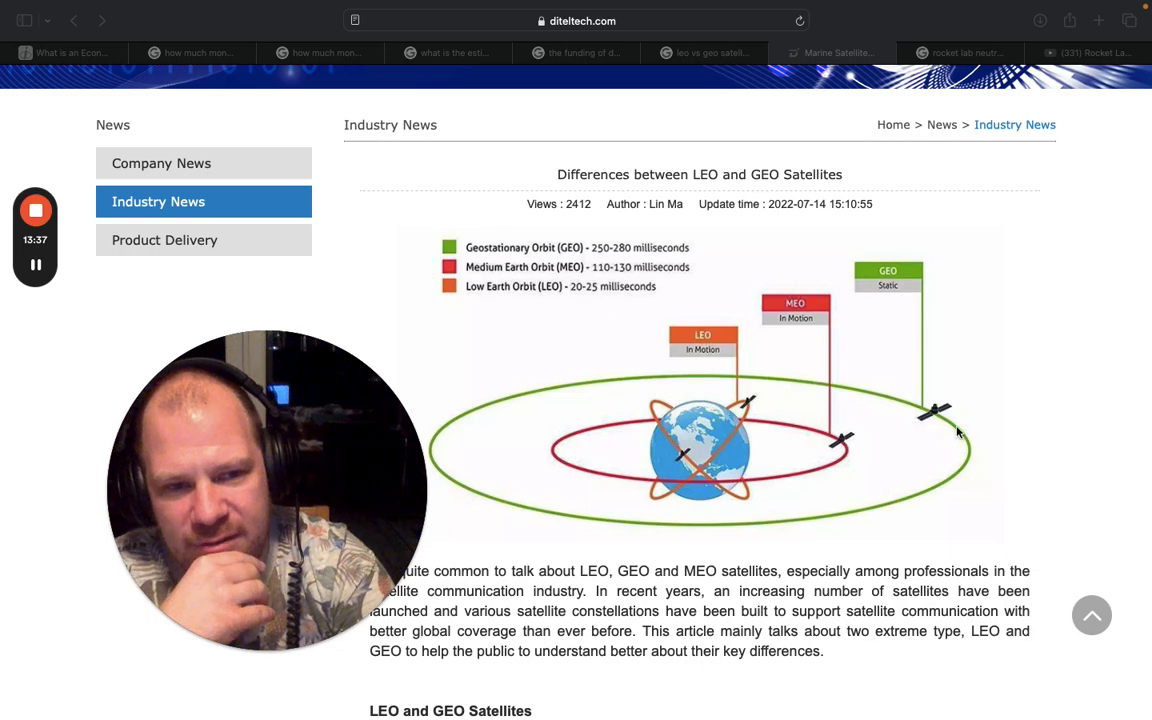
mouse_move(696, 418)
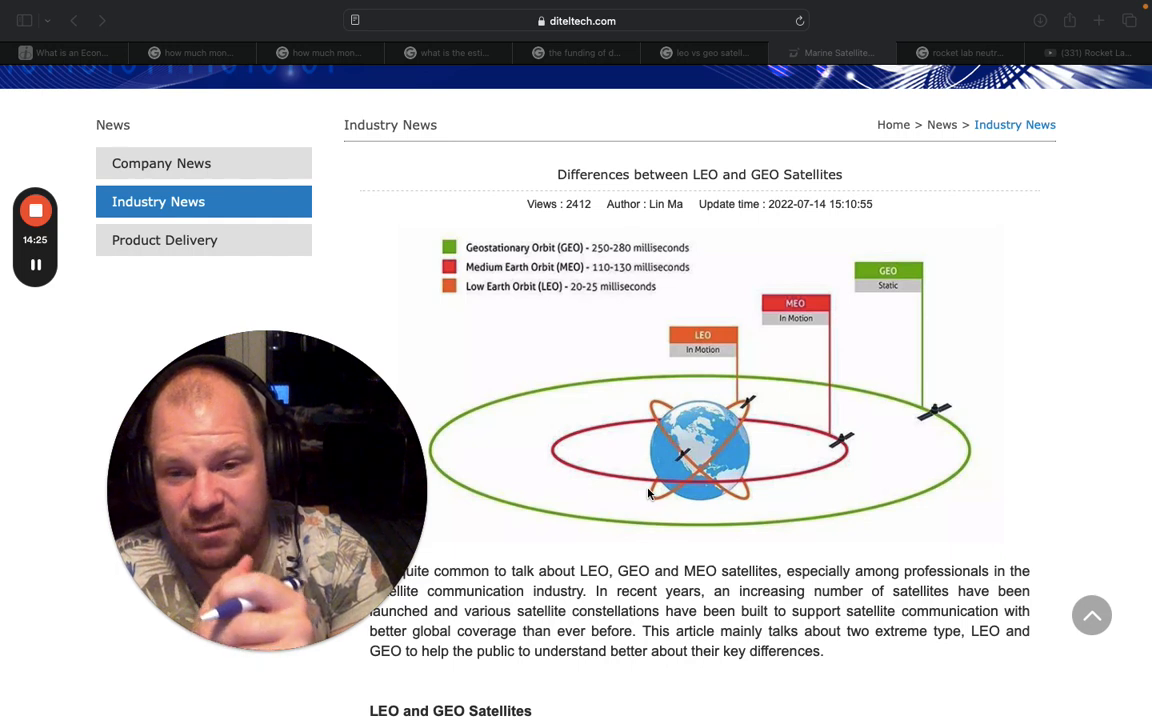
mouse_move(608, 404)
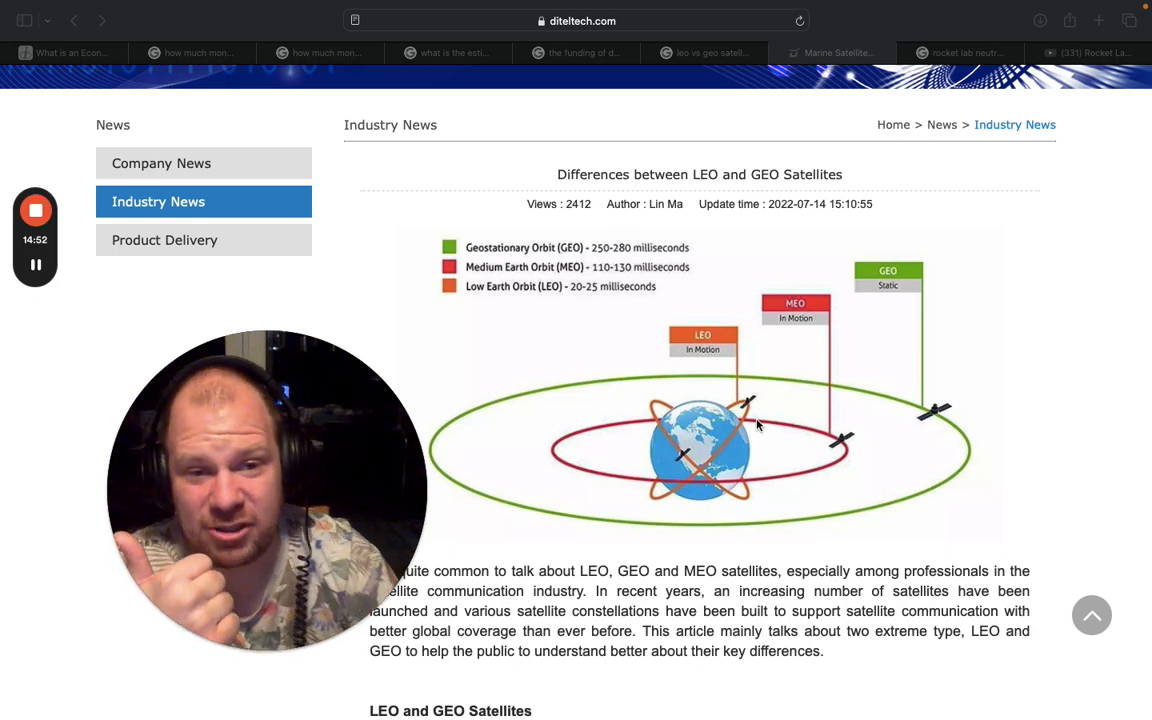
mouse_move(730, 410)
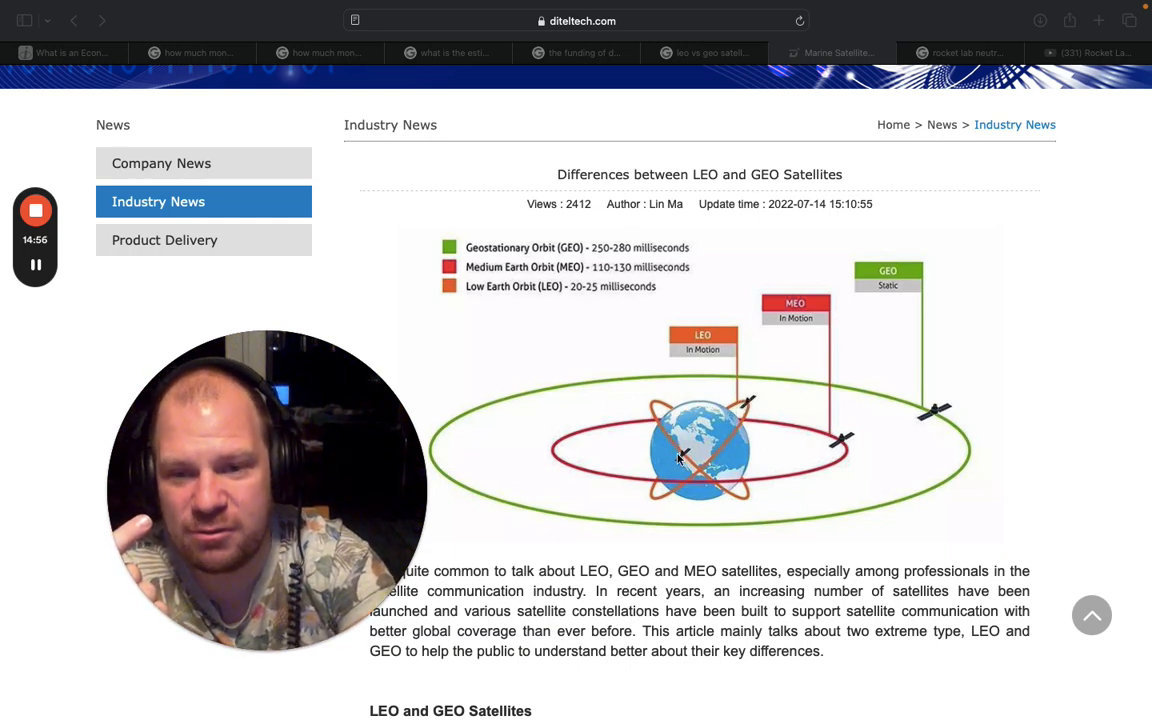
mouse_move(740, 410)
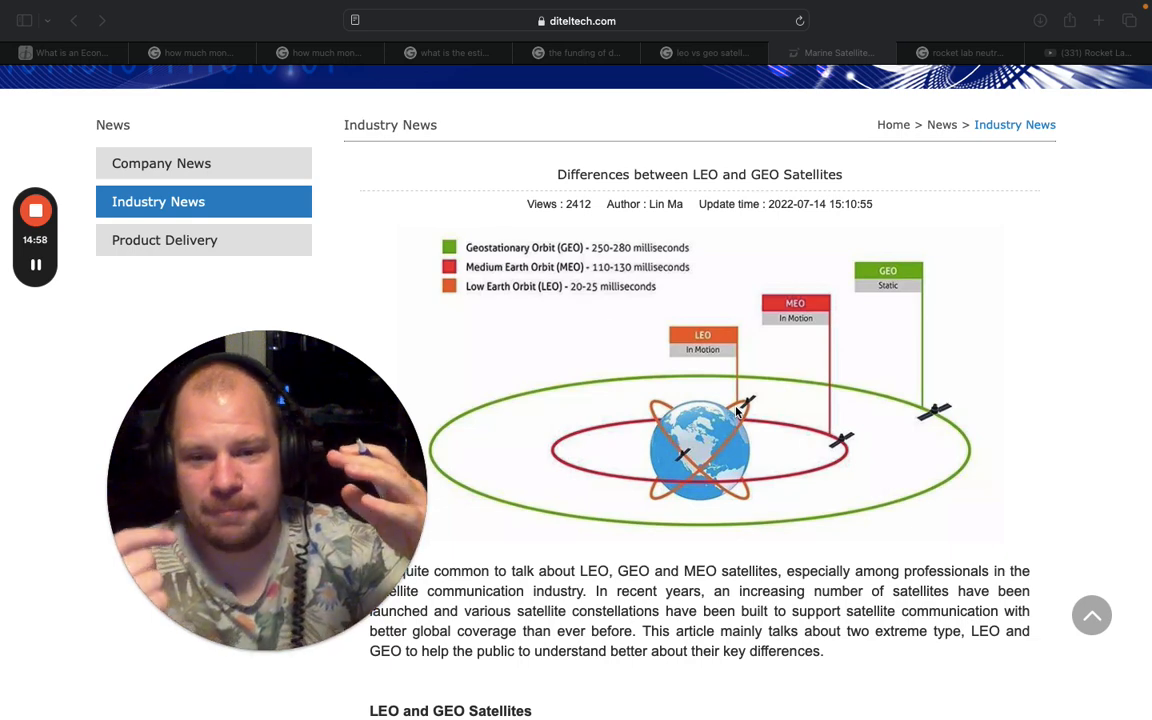